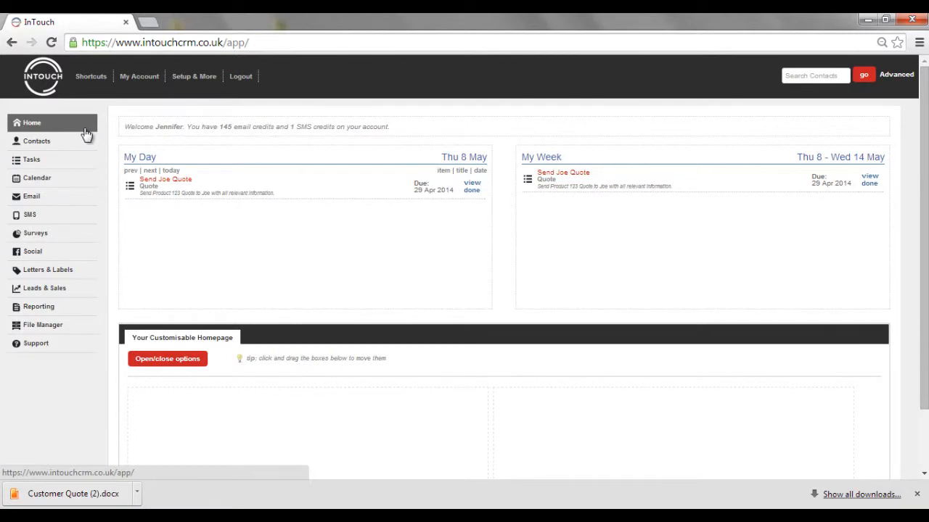
Step: Open the Contacts list showing the one saved contact, Joe Bloggs
left_click(37, 141)
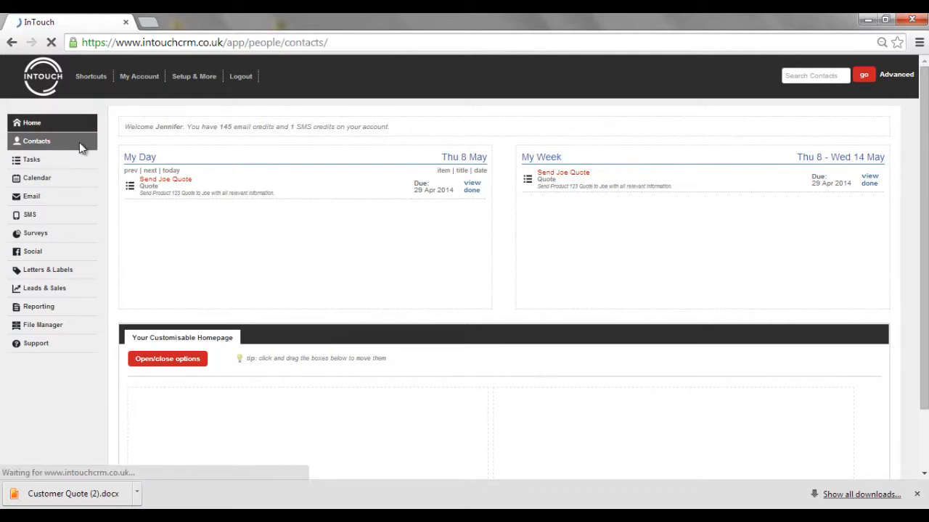
left_click(35, 141)
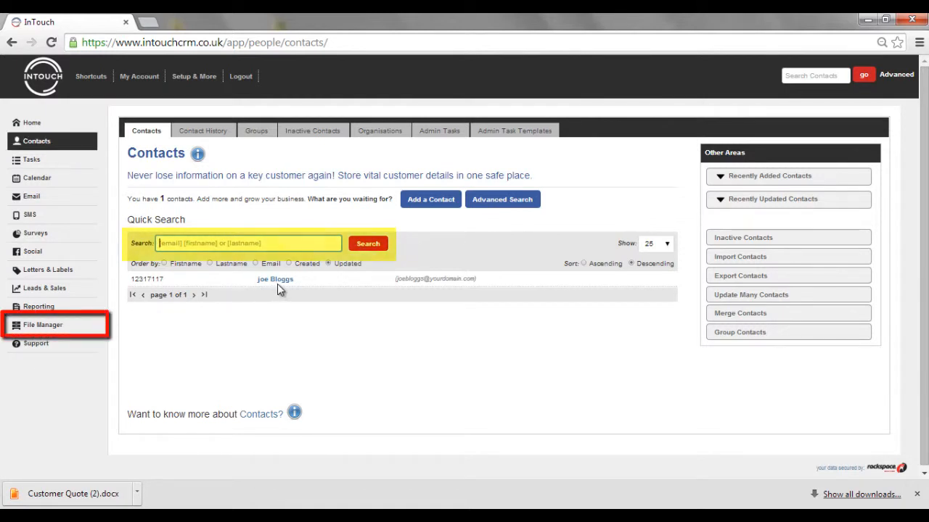
Step: Open Joe Bloggs's contact record and expand its More Options list
left_click(275, 279)
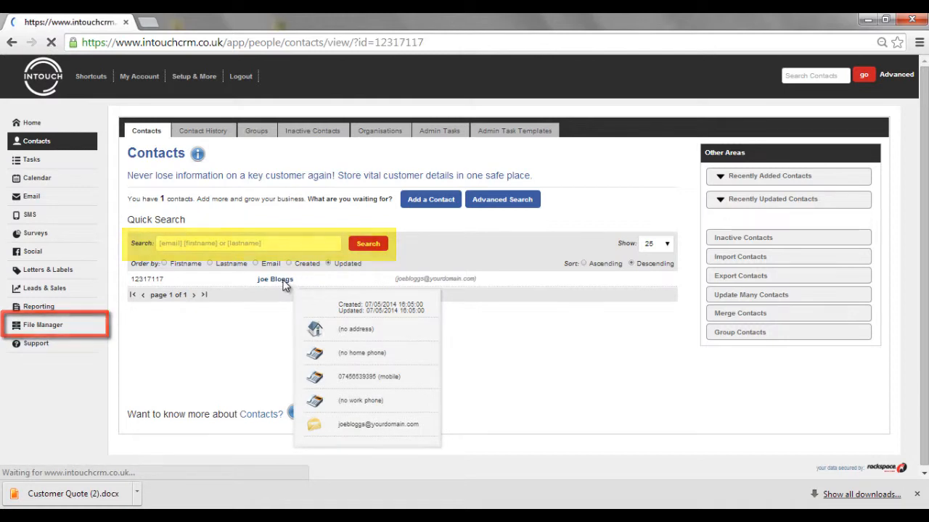
left_click(275, 278)
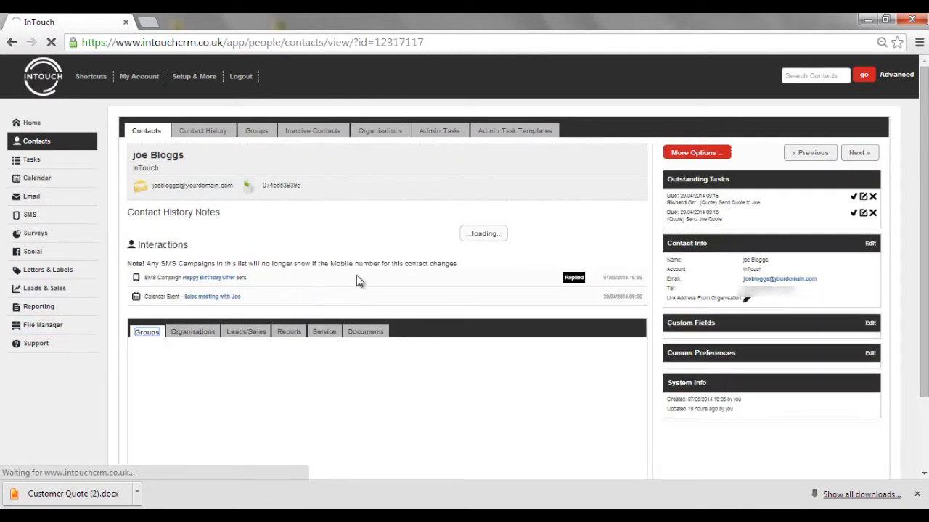
left_click(696, 152)
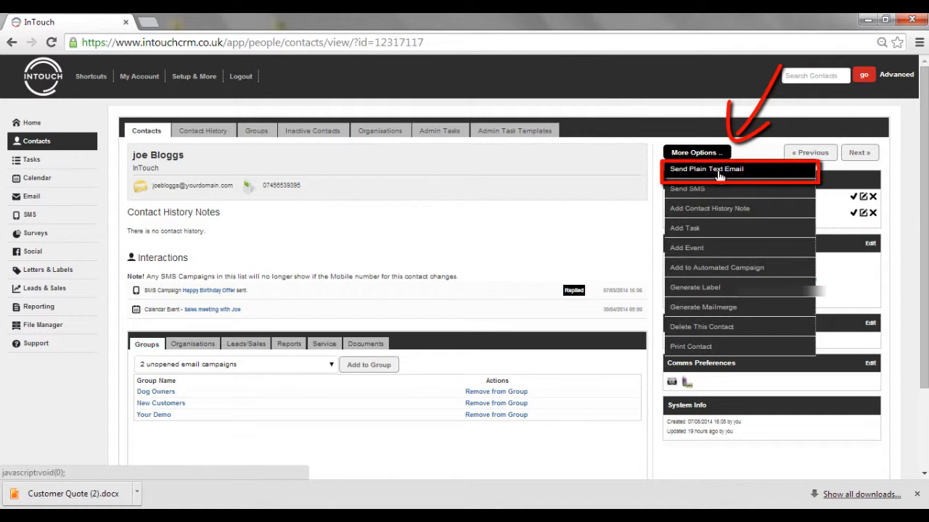
Step: Start a plain text email with subject 'Quotation for work' and attach 'Quote for Joe'
left_click(705, 168)
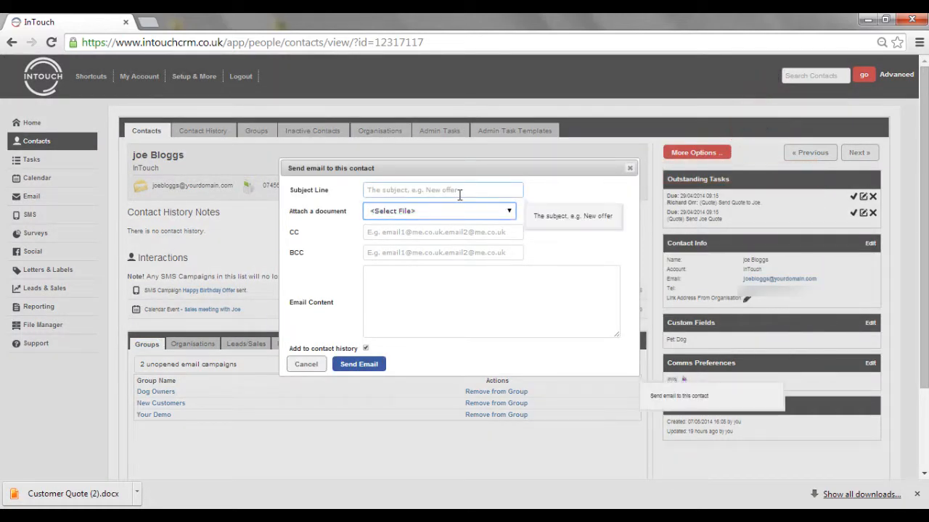
left_click(442, 188)
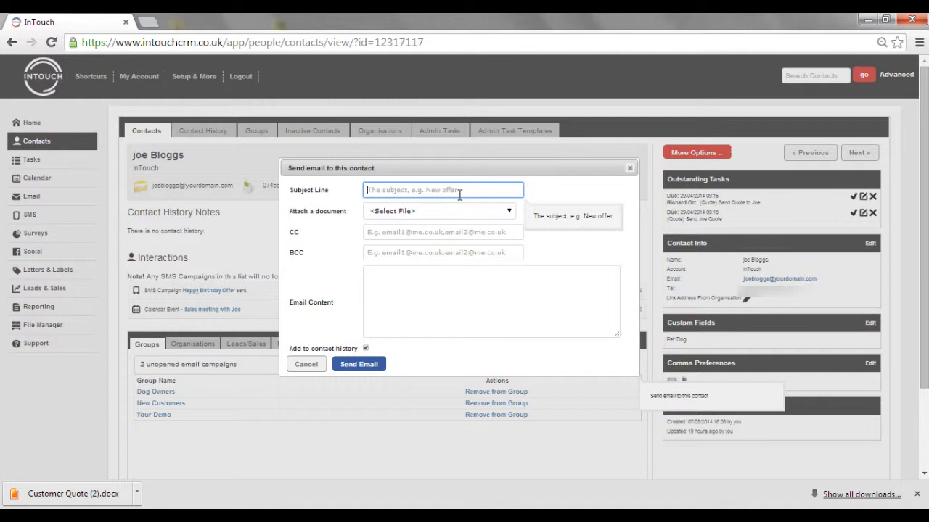
type("Quotation for work")
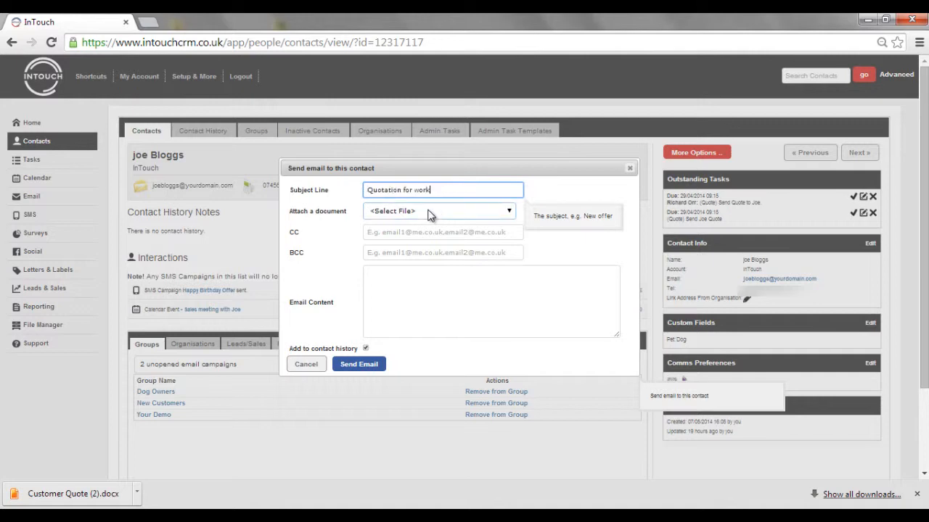
left_click(438, 211)
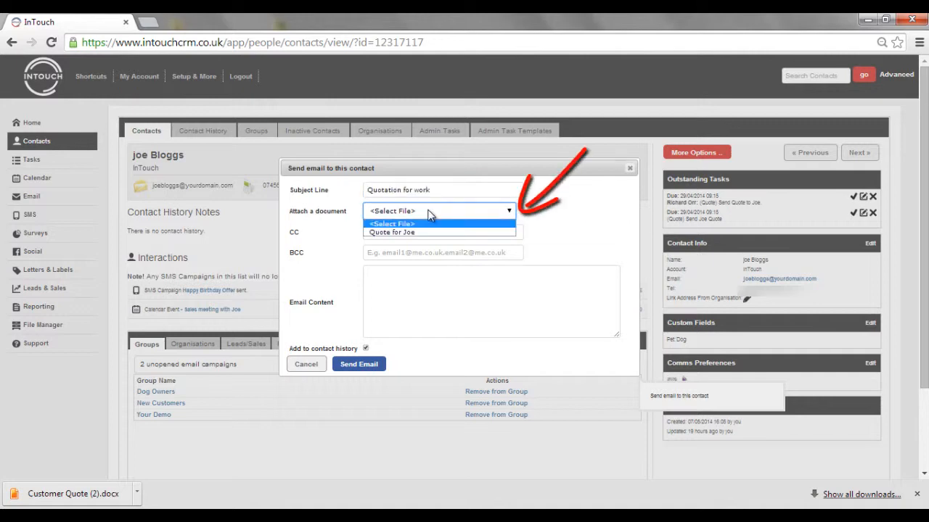
left_click(392, 232)
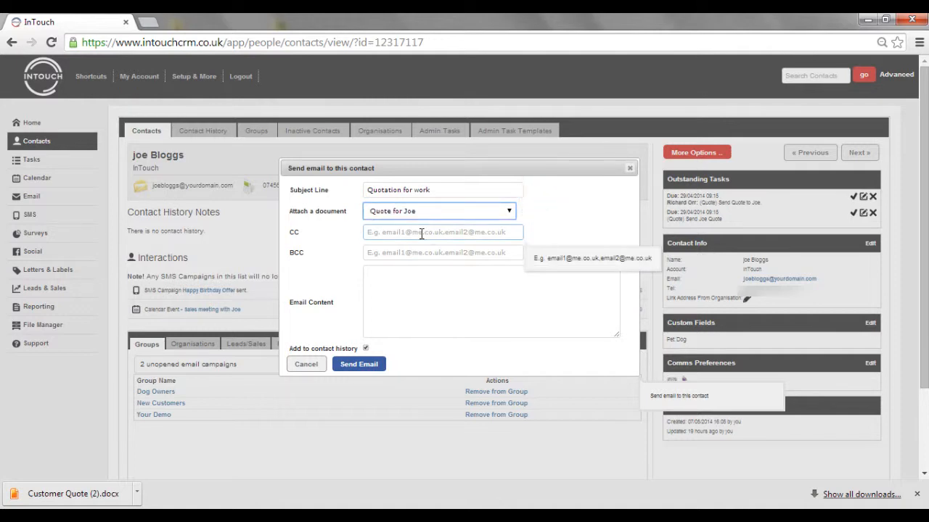
mouse_move(405, 278)
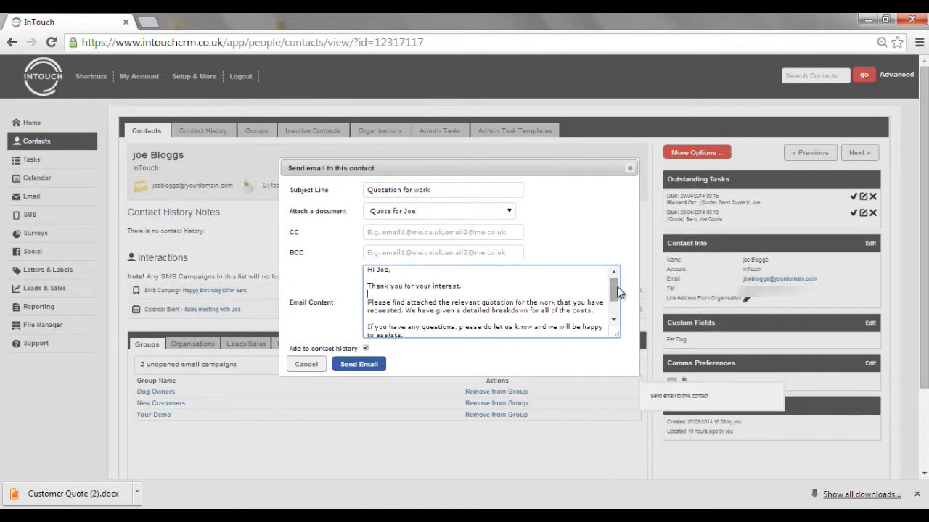
Step: Scroll through the thank-you message written in the email body to review it
scroll("down", 3)
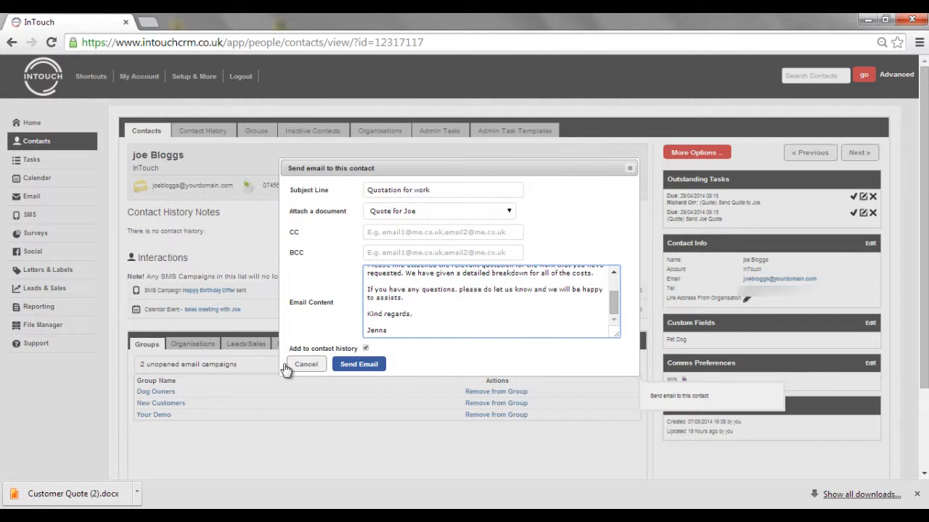